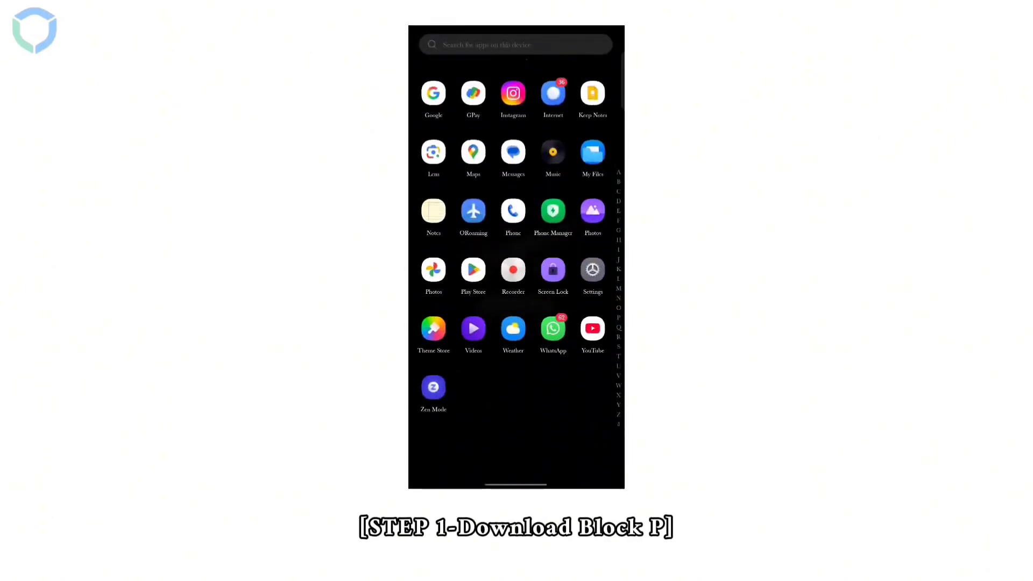
Open the Play Store to install the BlockP porn blocker app.
left_click(472, 269)
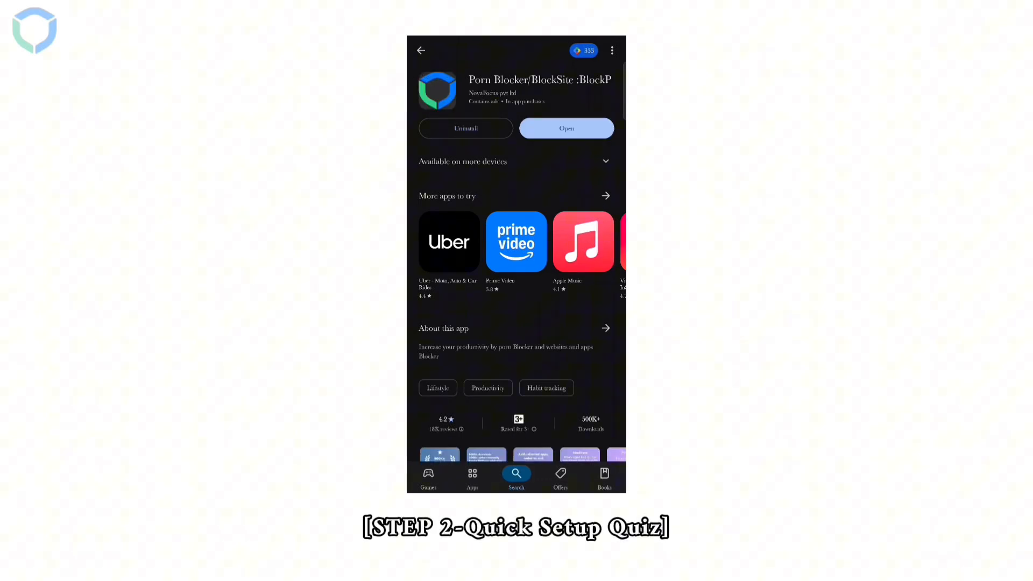
Launch BlockP and answer the six quiz questions, including past attempts and emotional triggers.
left_click(566, 128)
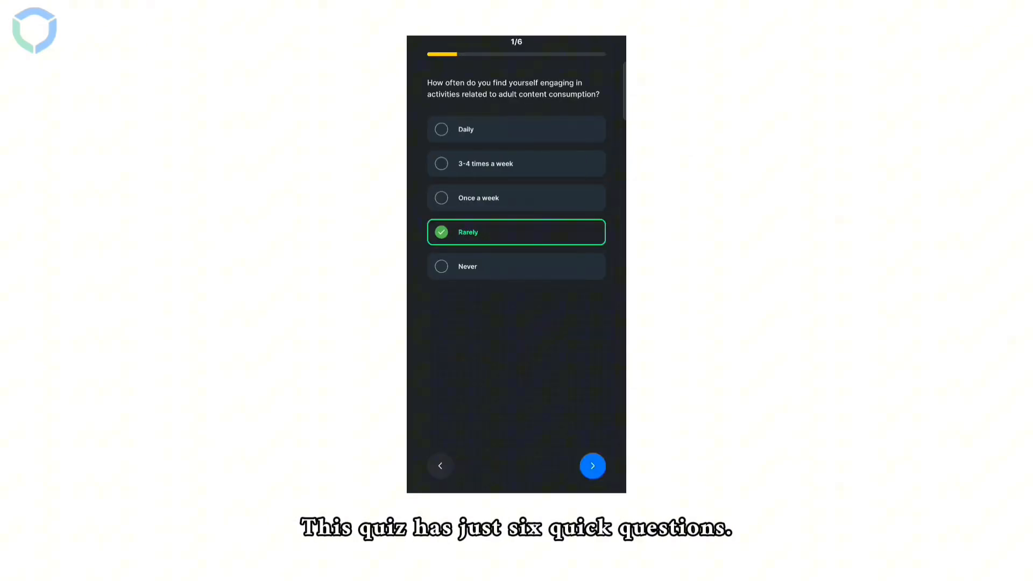
left_click(592, 466)
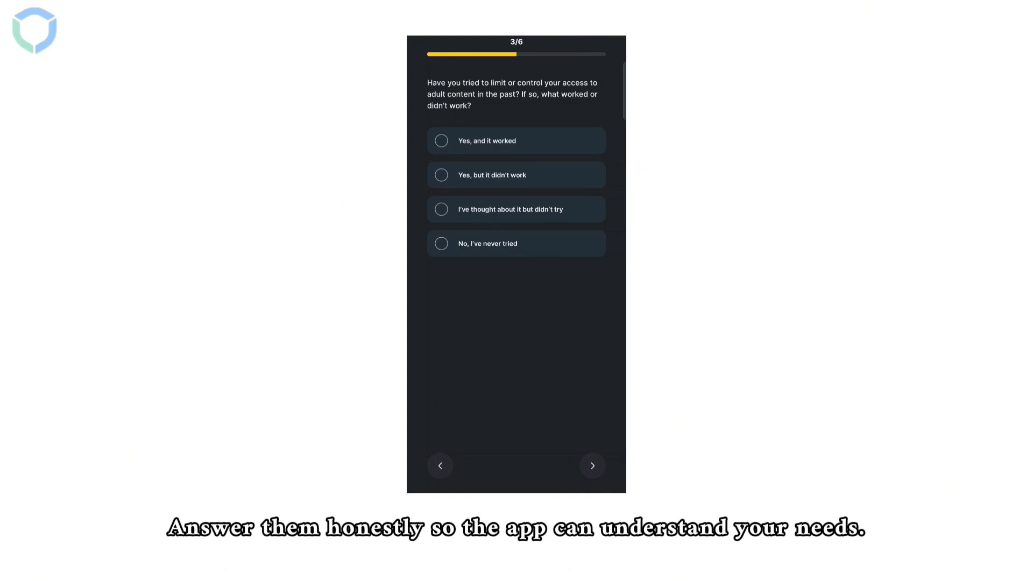
left_click(516, 174)
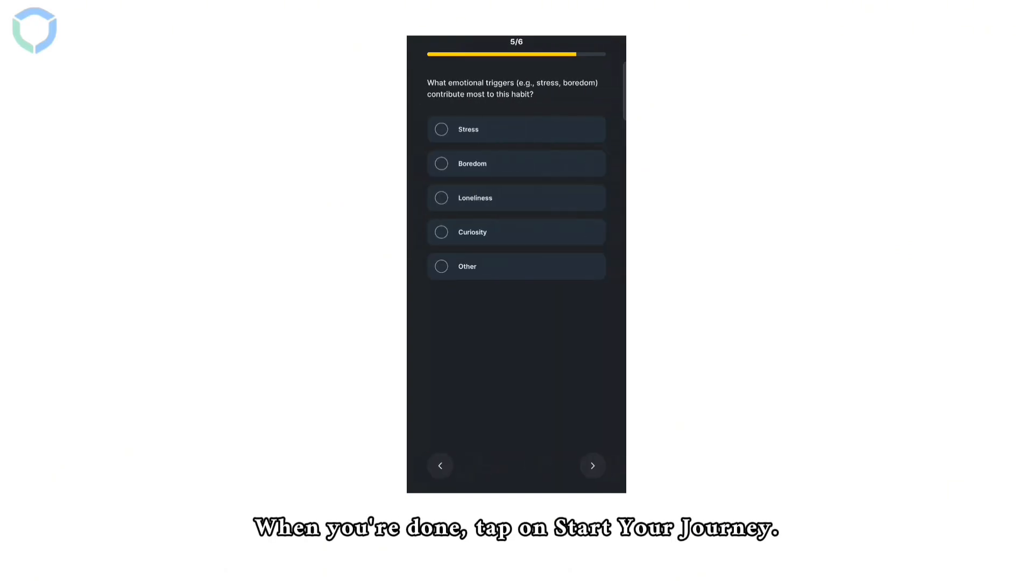
left_click(592, 465)
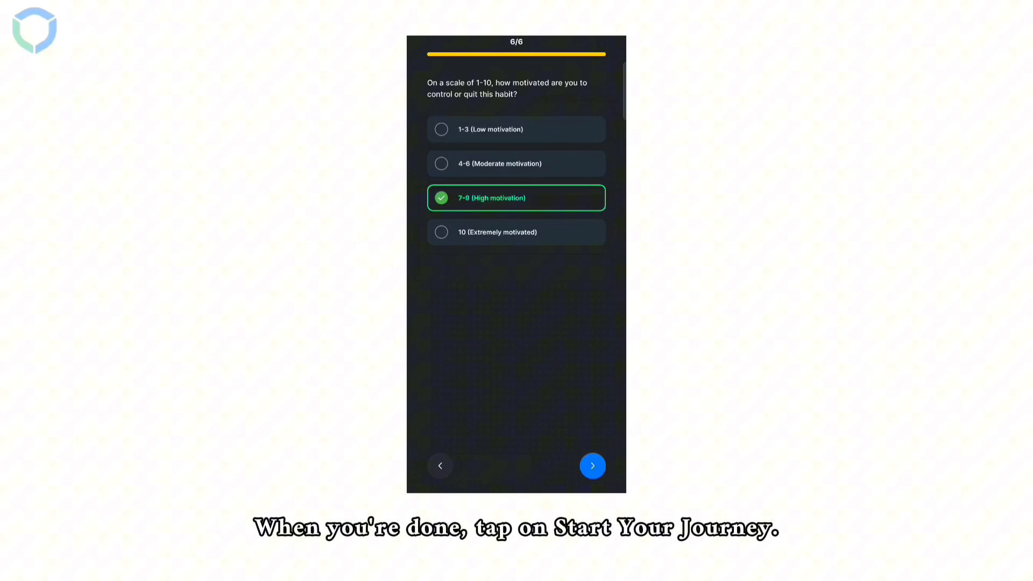
left_click(592, 466)
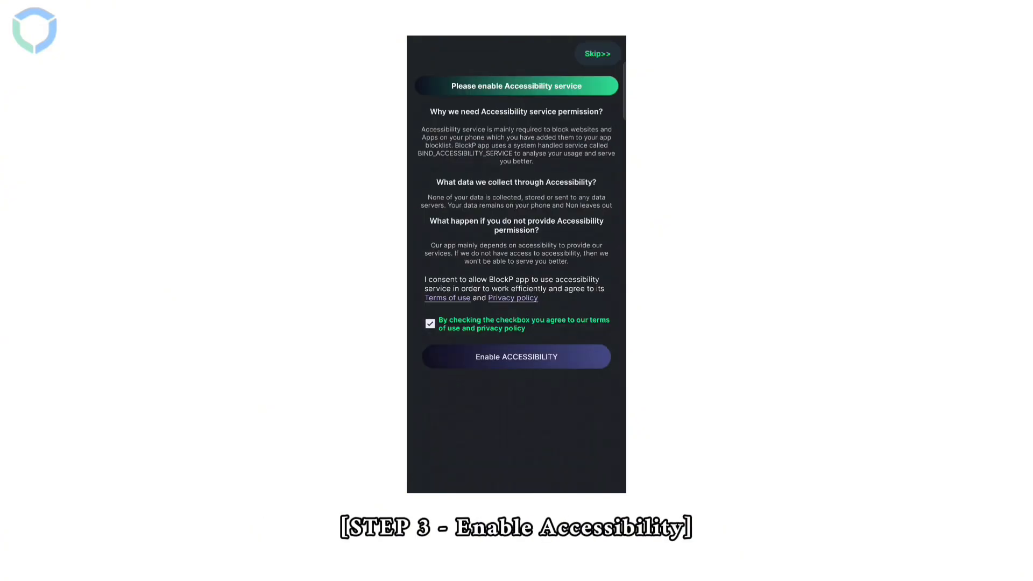
Tick the consent box and go to BlockP's accessibility settings.
left_click(516, 356)
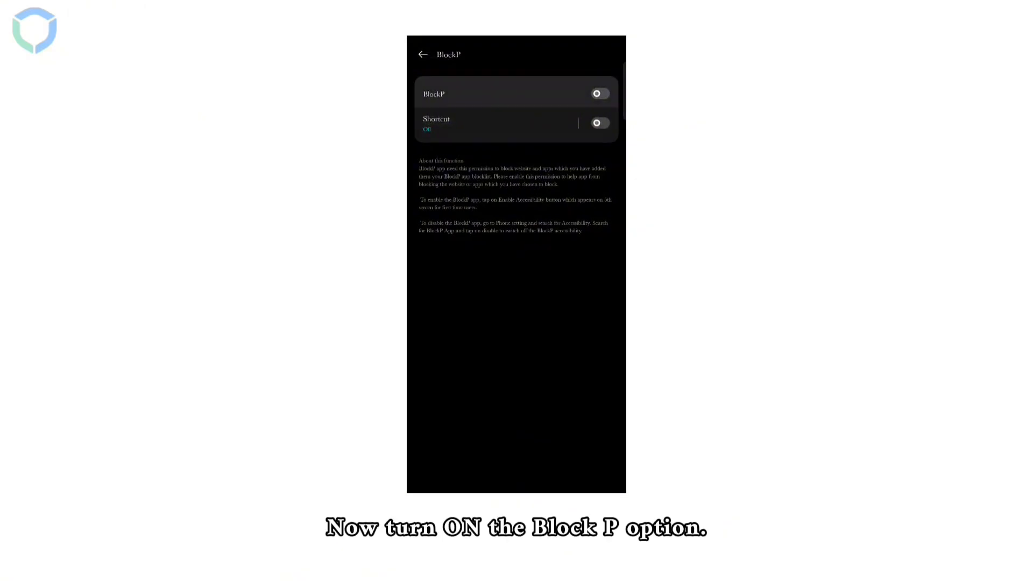
Switch on BlockP's accessibility service and allow full control of the device.
left_click(596, 93)
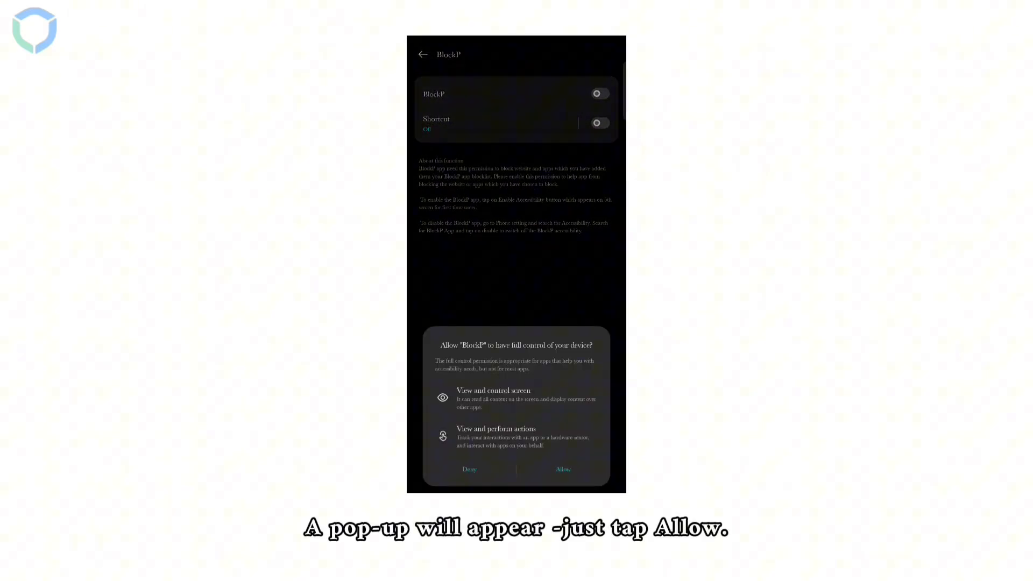
left_click(562, 469)
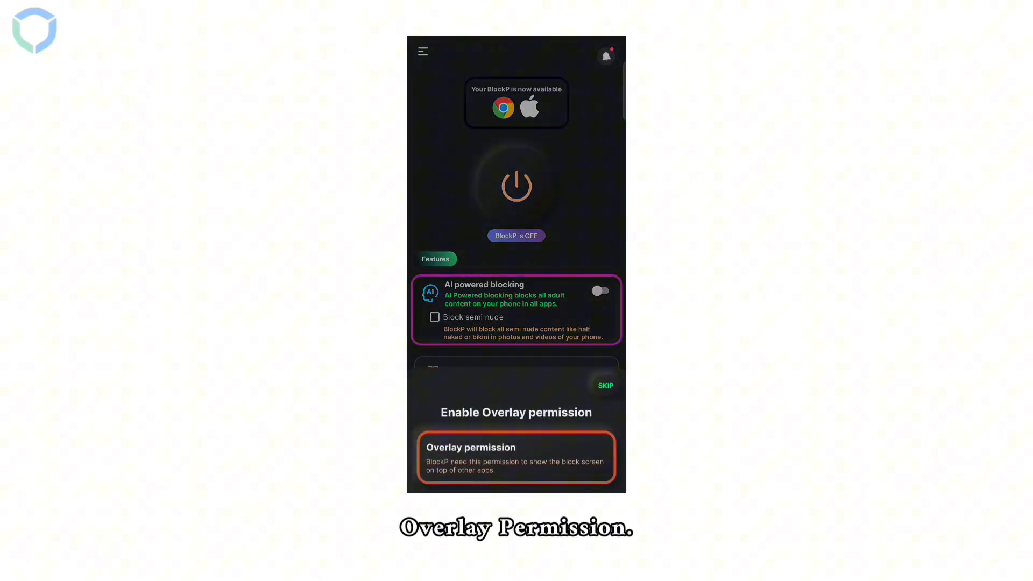
Allow BlockP to display over other apps, dismiss the prompt, and go to the app drawer.
left_click(515, 457)
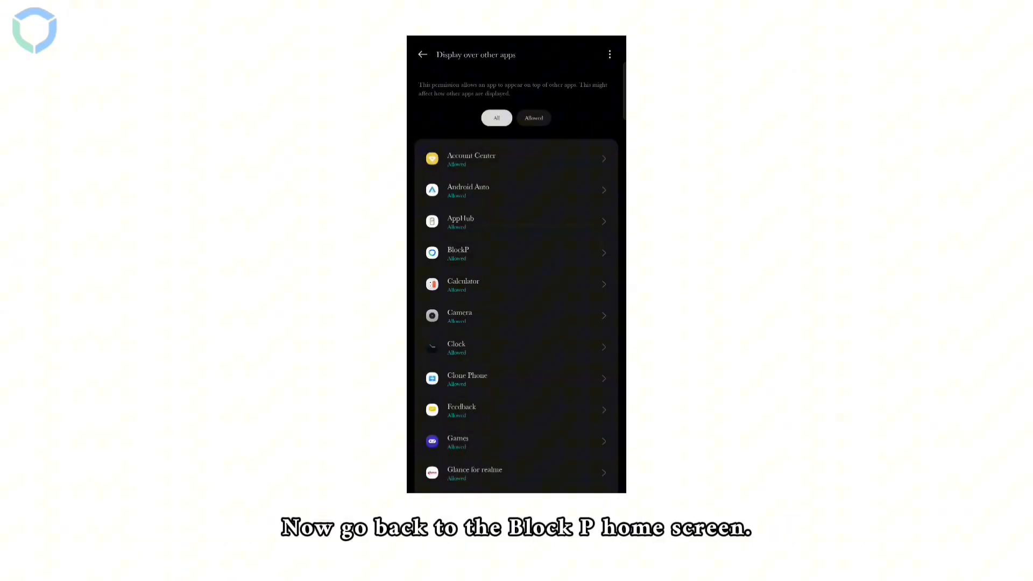
left_click(421, 53)
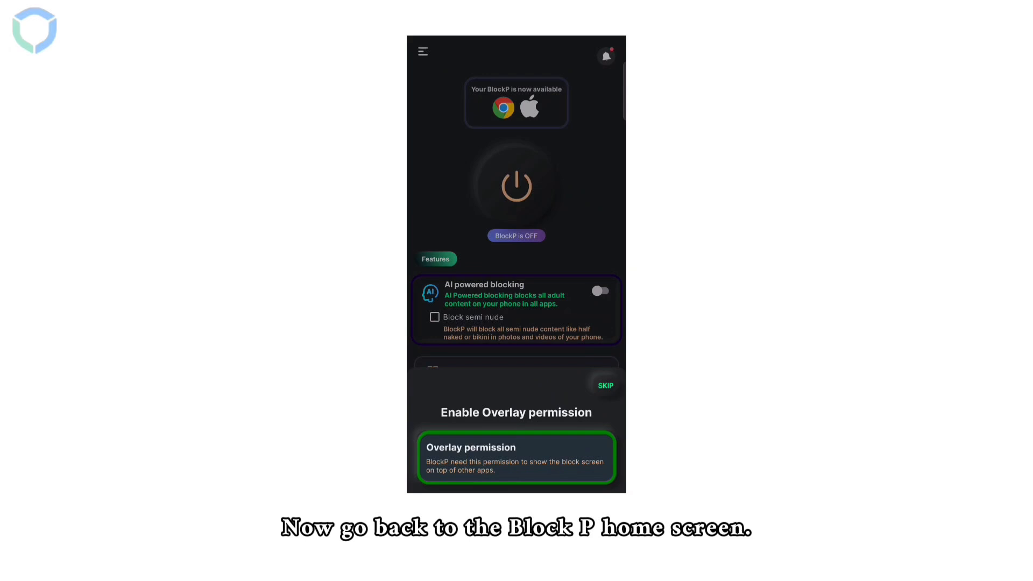
left_click(604, 385)
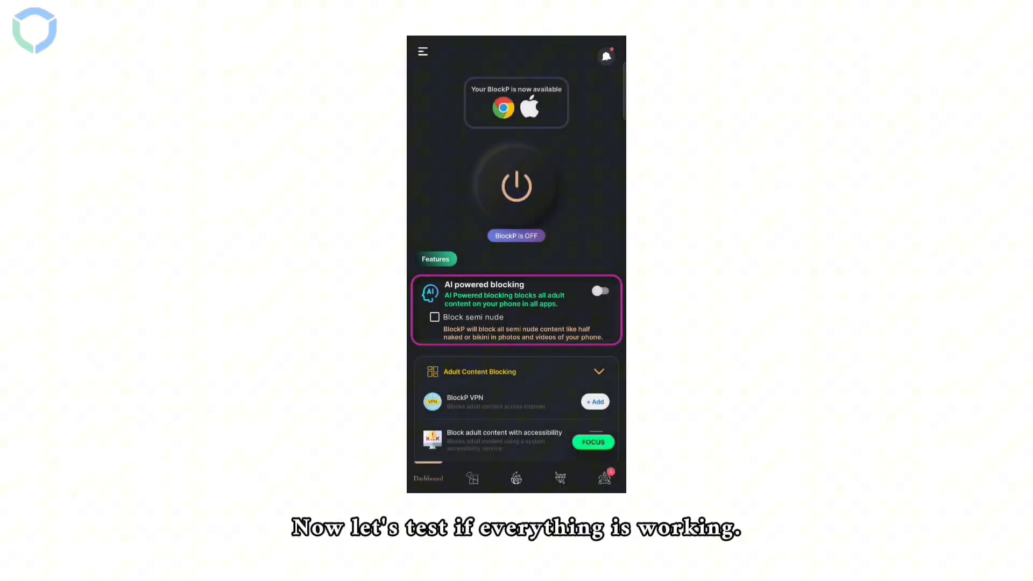
left_click(516, 187)
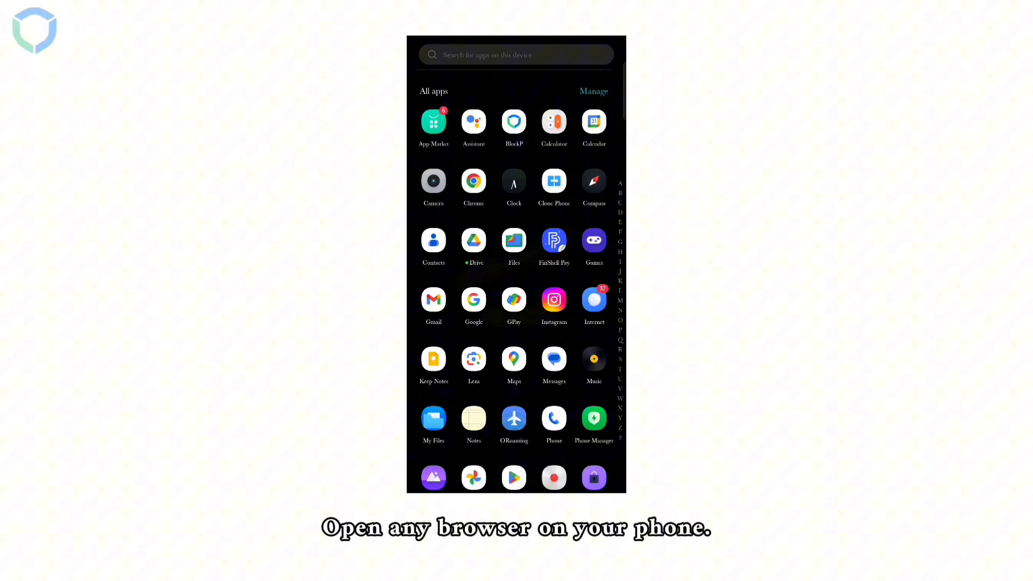
Google 'porn' in Chrome and scroll through the results to test blocking.
type("porn")
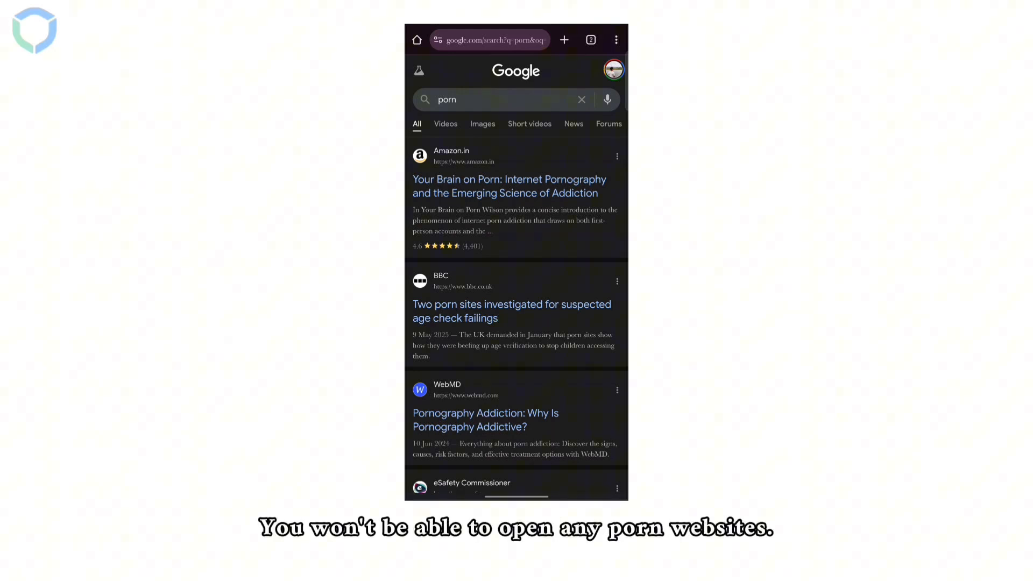
scroll("down", 3)
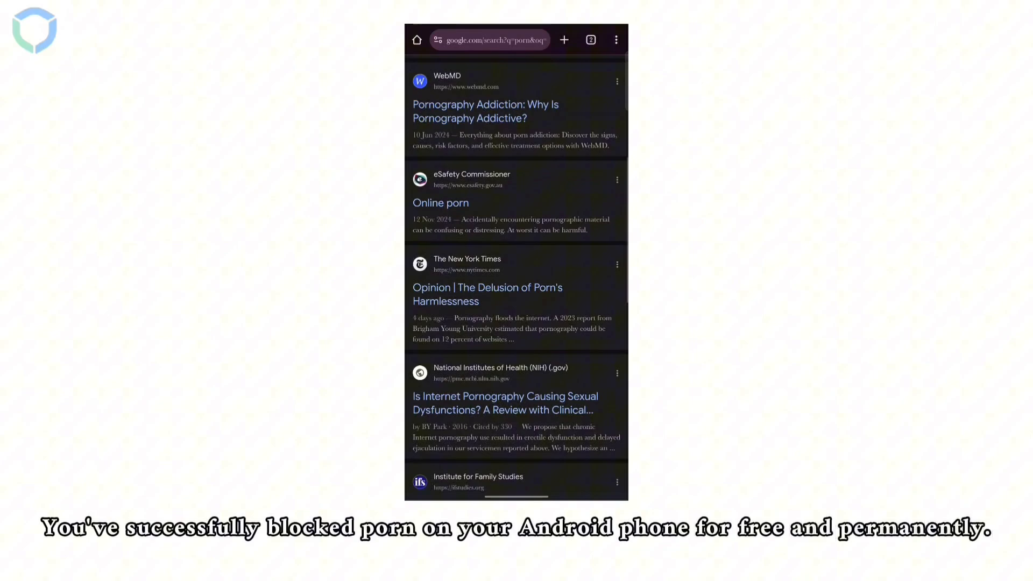
scroll("down", 3)
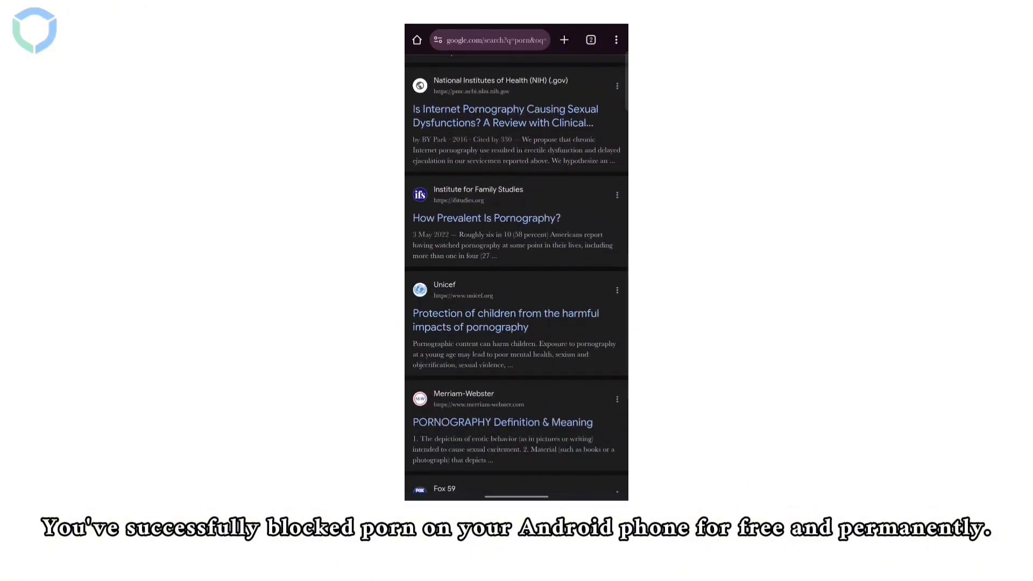